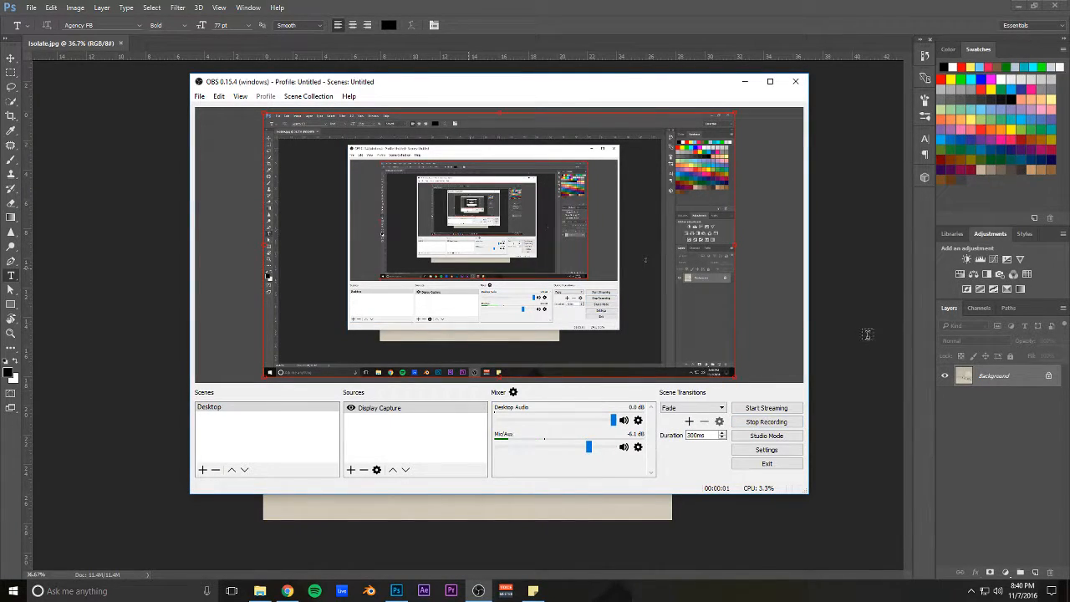
Minimize the OBS window so the Isolate.jpg spheres render is fully visible.
{"action": "left_click", "coordinate": [795, 81]}
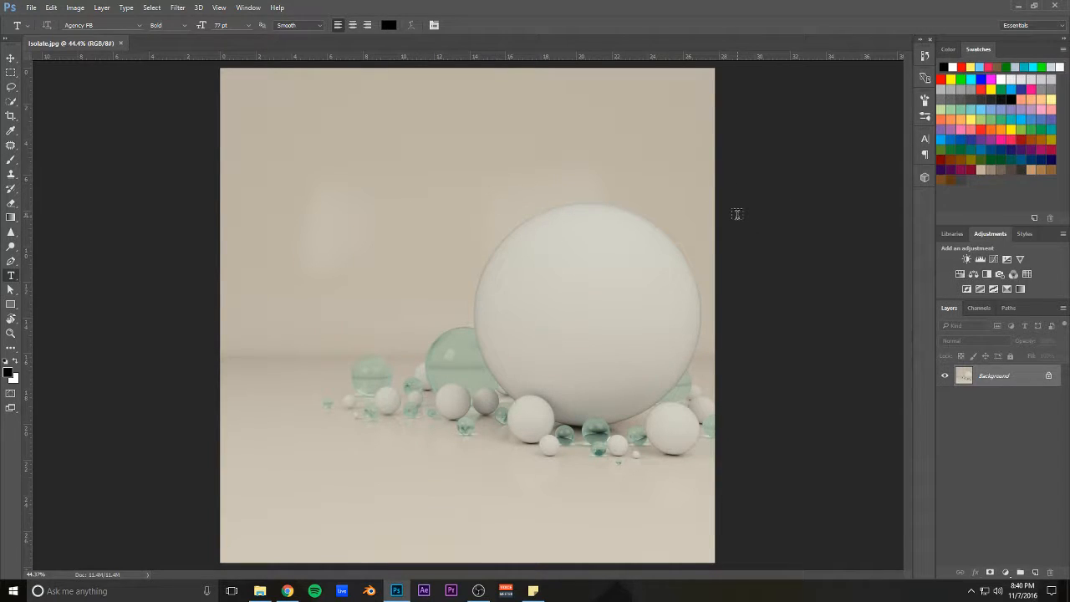
{"action": "mouse_move", "coordinate": [637, 285]}
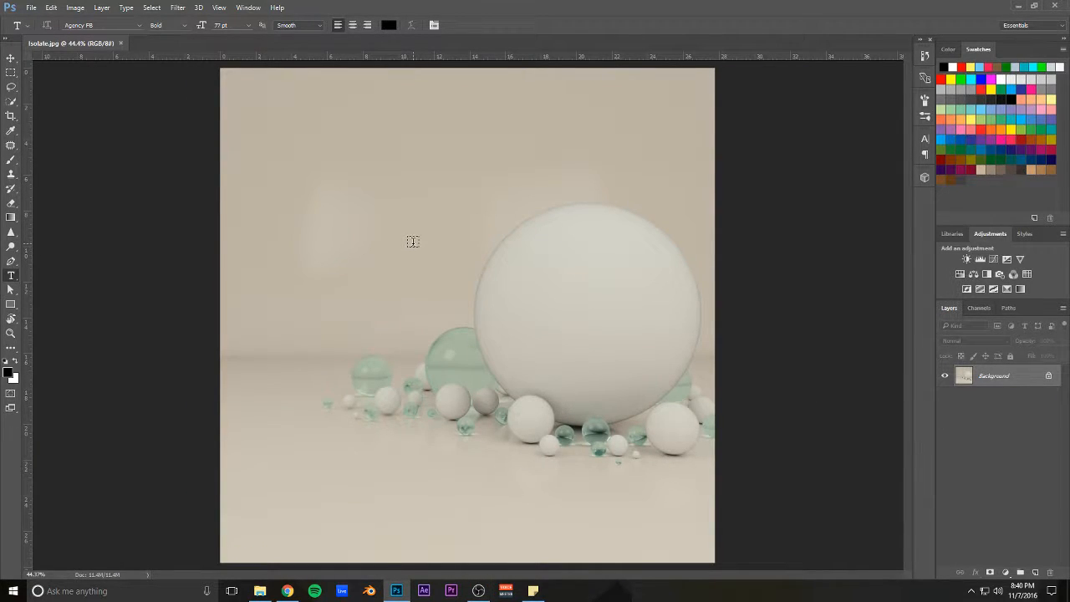
{"action": "mouse_move", "coordinate": [519, 212]}
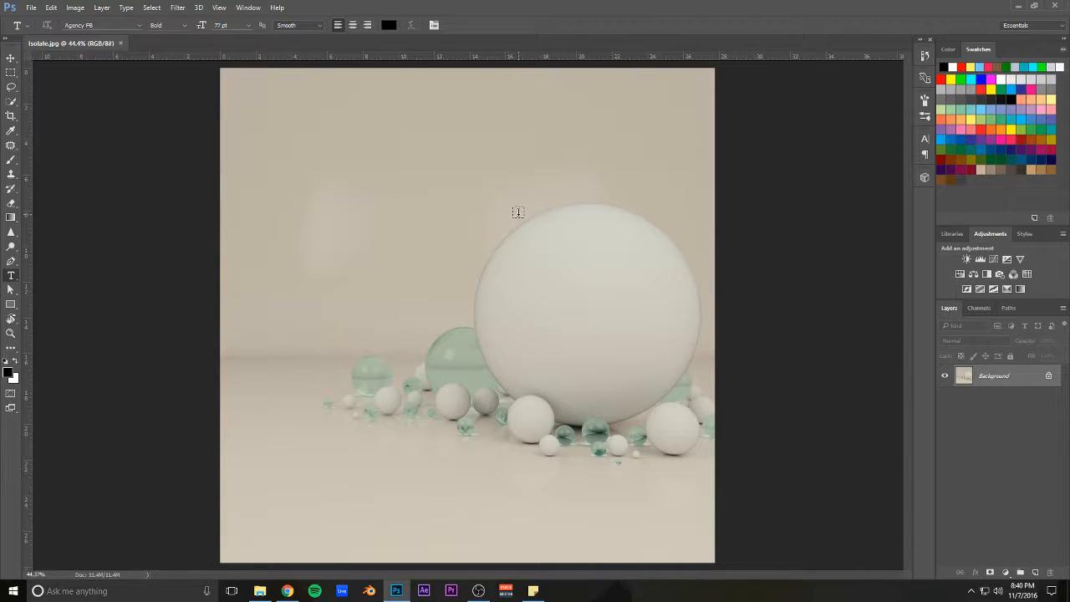
{"action": "mouse_move", "coordinate": [334, 179]}
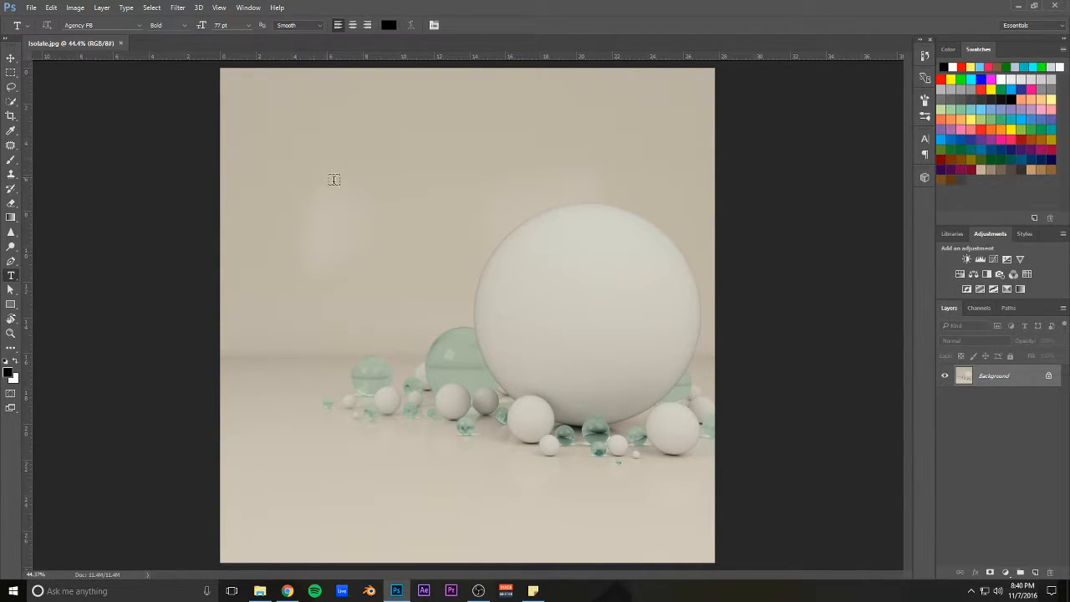
{"action": "mouse_move", "coordinate": [747, 326]}
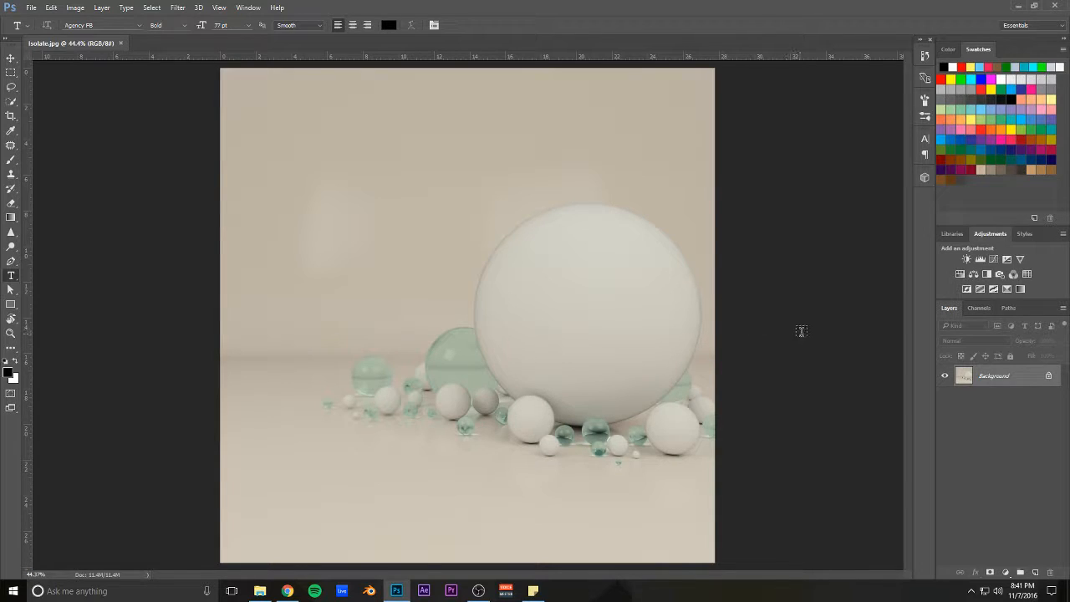
{"action": "mouse_move", "coordinate": [773, 336]}
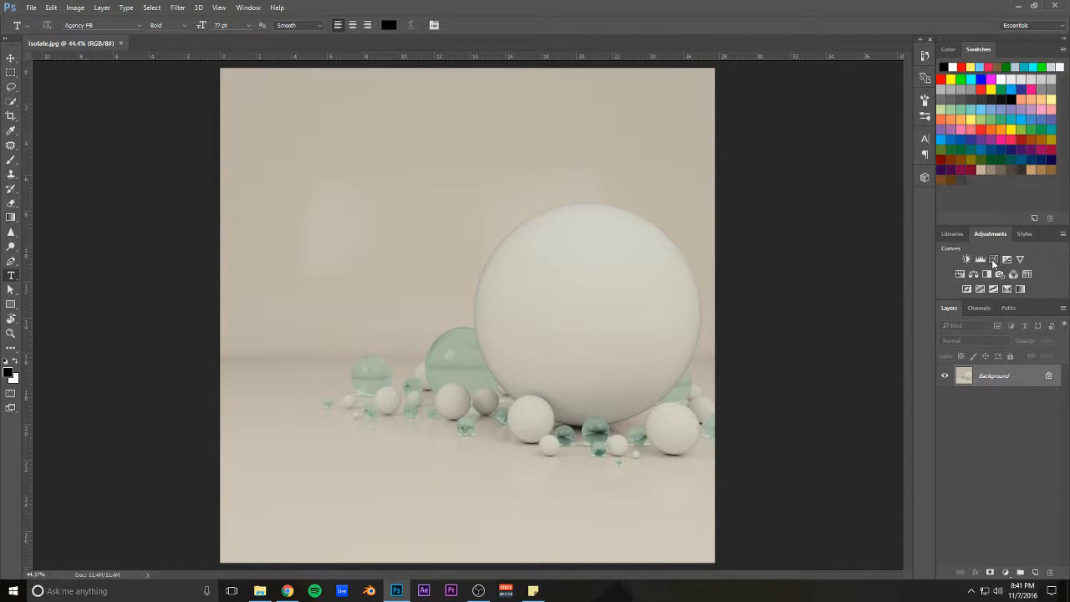
Add a Curves adjustment layer with a mask above the Background layer.
{"action": "left_click", "coordinate": [967, 259]}
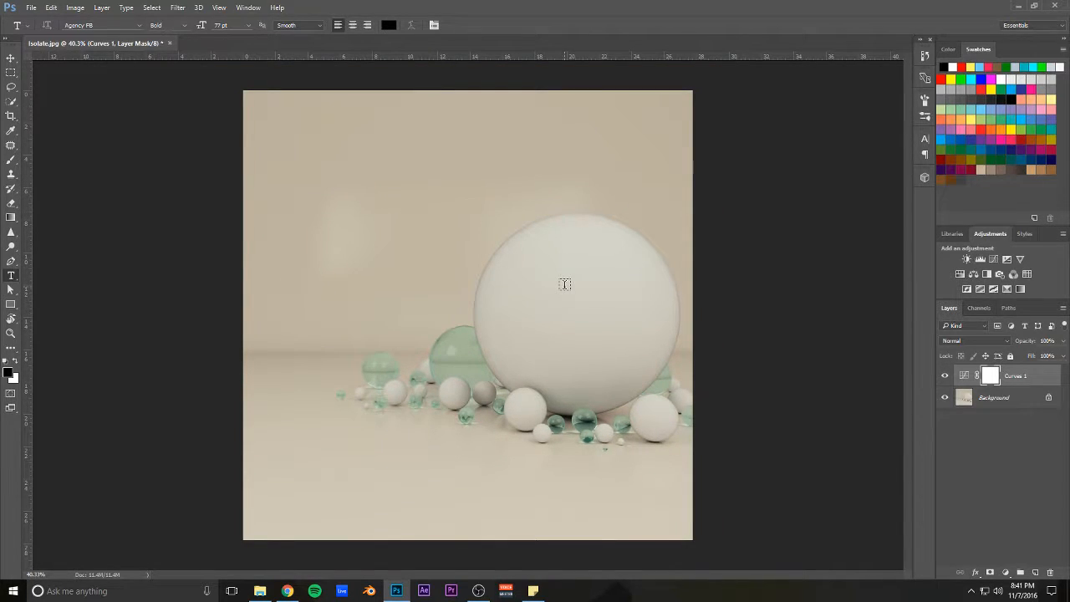
{"action": "left_click", "coordinate": [946, 375]}
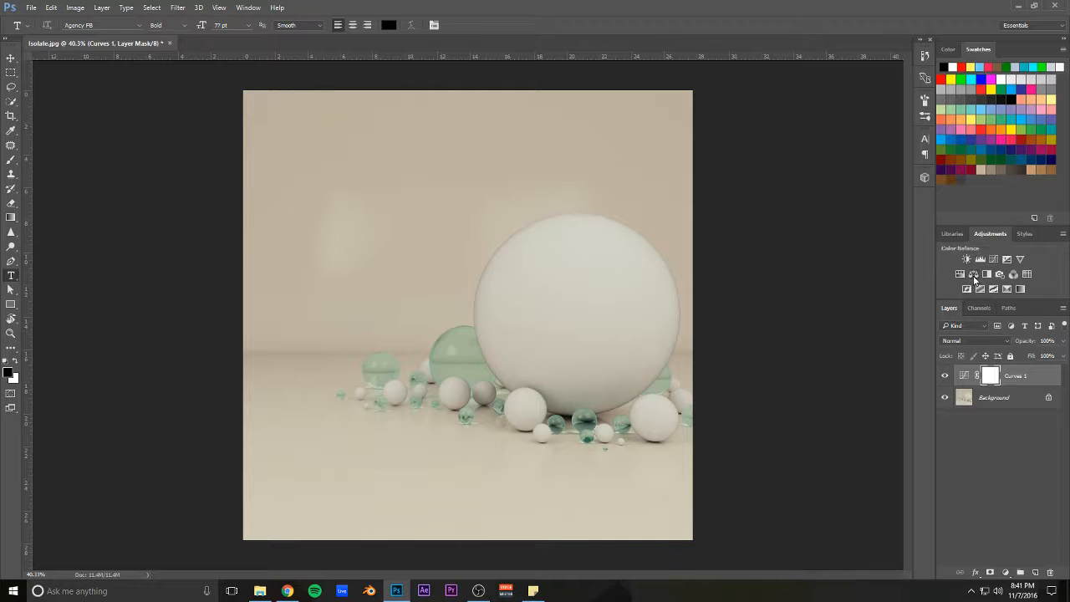
Add Color Balance shifting midtones, highlights and shadows, then add a Brightness/Contrast layer.
{"action": "left_click", "coordinate": [967, 259]}
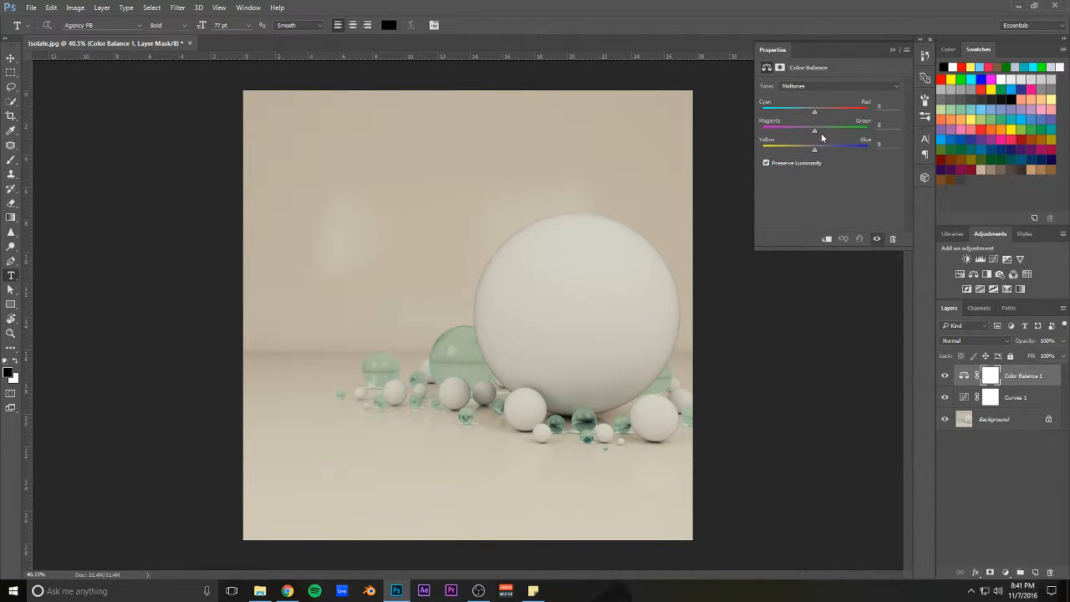
{"action": "left_click_drag", "start_coordinate": [814, 145], "coordinate": [820, 145]}
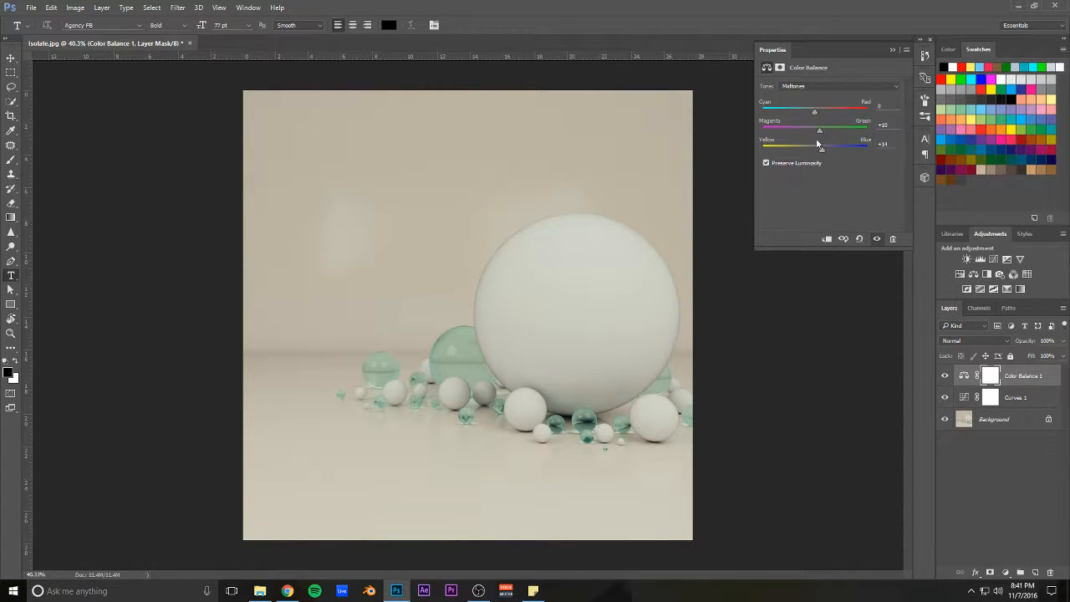
{"action": "left_click_drag", "start_coordinate": [815, 110], "coordinate": [821, 111]}
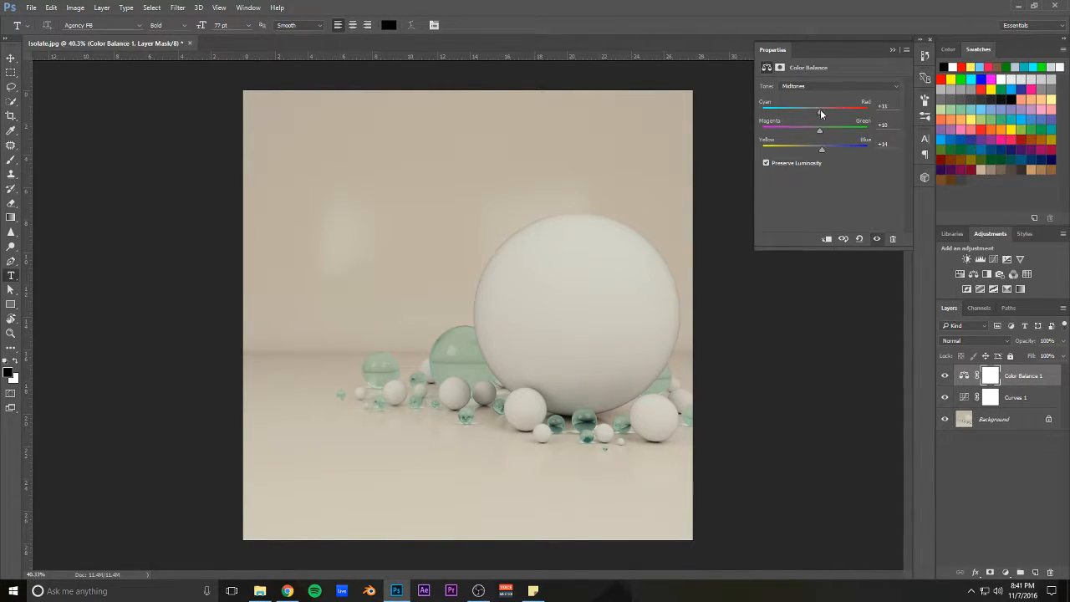
{"action": "left_click", "coordinate": [840, 86]}
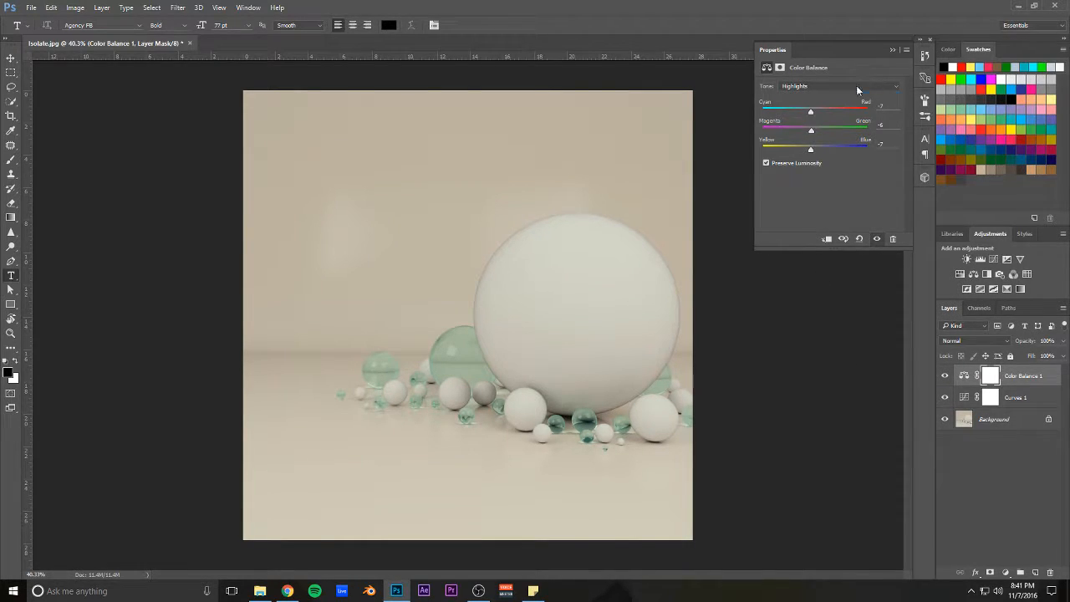
{"action": "left_click", "coordinate": [836, 86]}
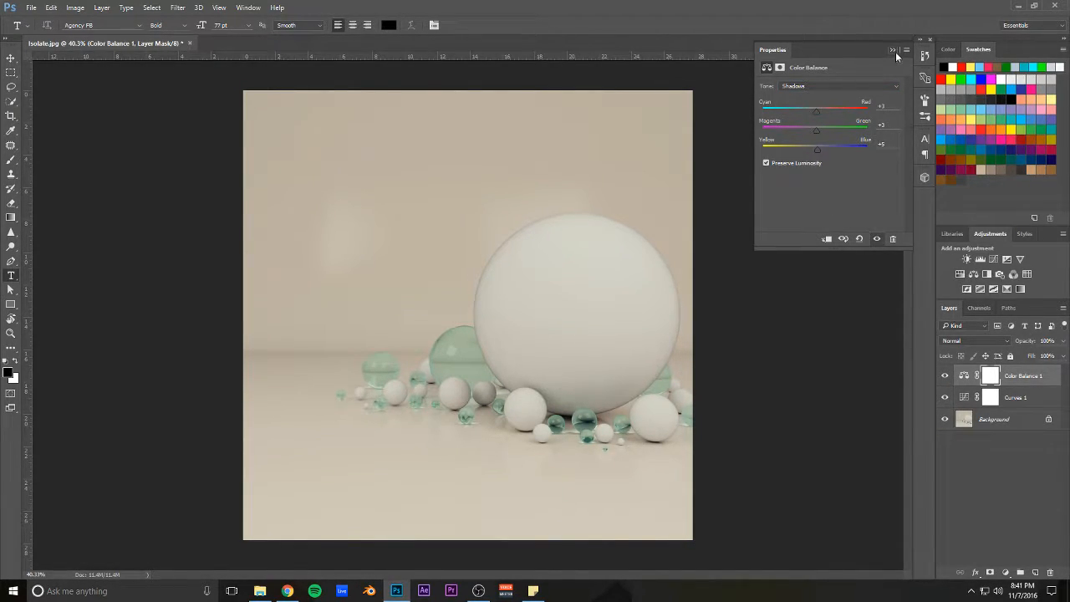
{"action": "left_click", "coordinate": [893, 50]}
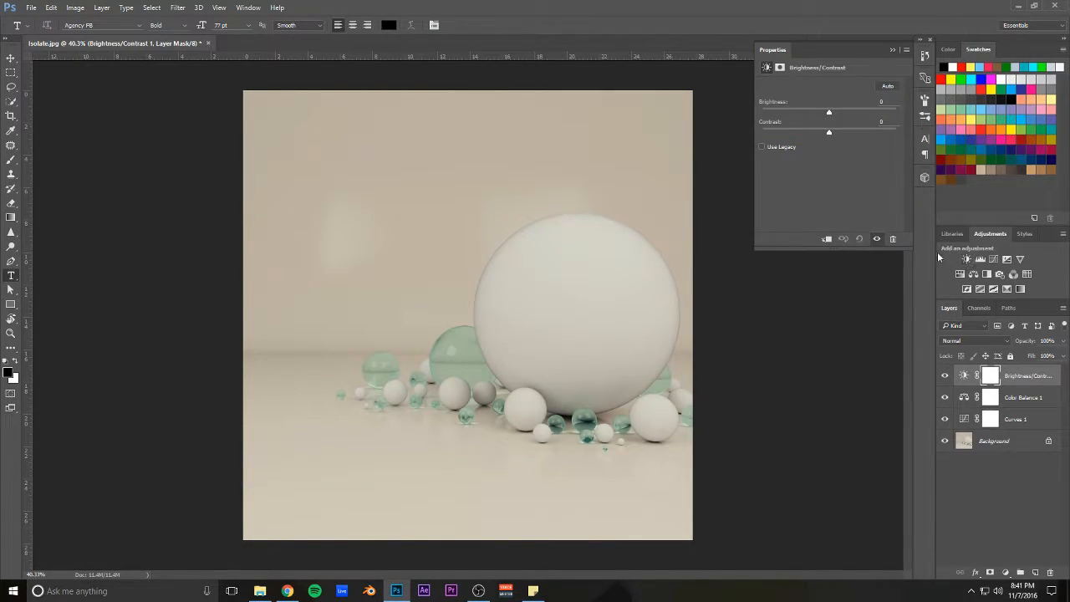
Nudge the Brightness slider for a small brightness boost.
{"action": "left_click_drag", "start_coordinate": [828, 111], "coordinate": [831, 112]}
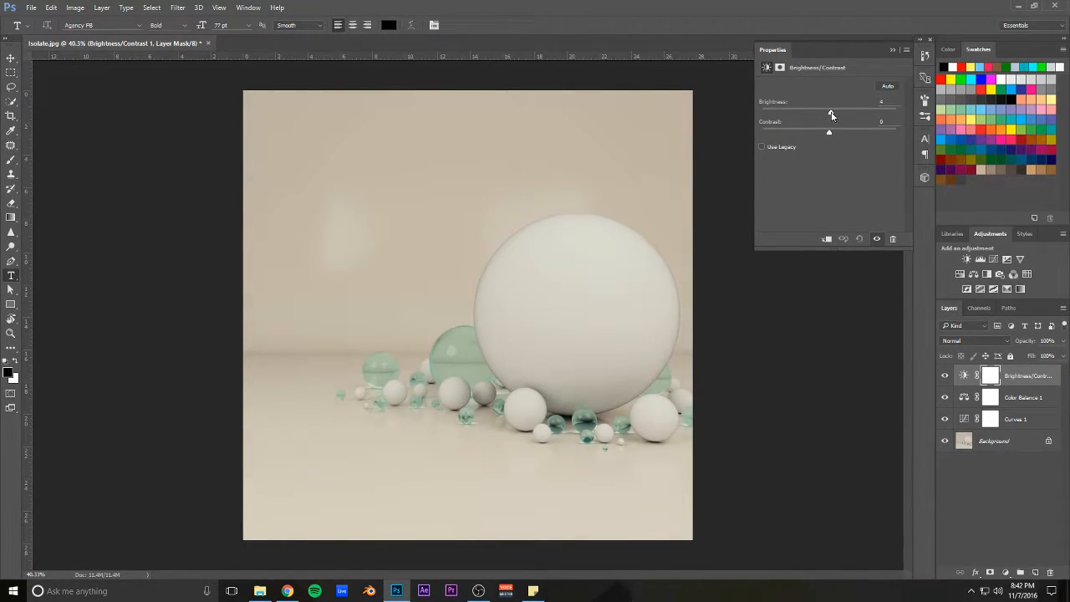
{"action": "left_click_drag", "start_coordinate": [834, 108], "coordinate": [832, 108]}
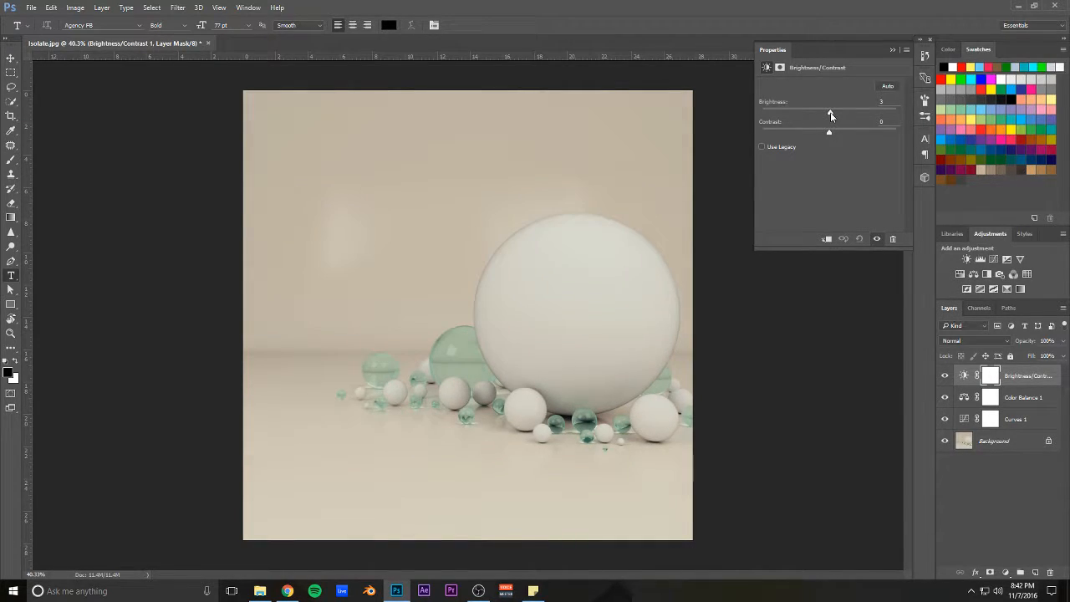
{"action": "left_click_drag", "start_coordinate": [830, 111], "coordinate": [832, 111]}
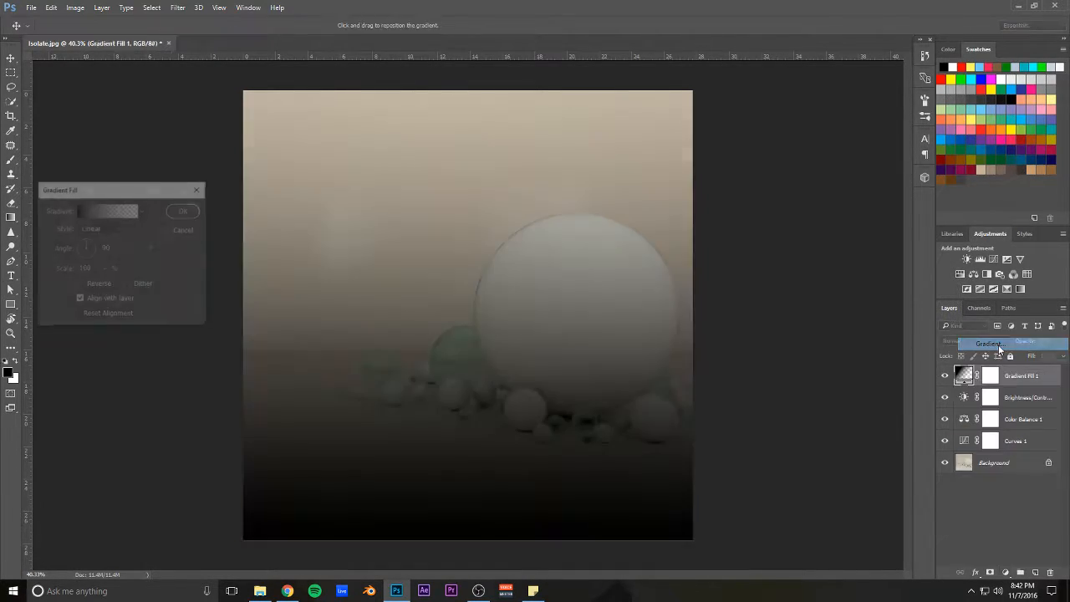
Reverse the radial gradient so its centre is light and commit the fill.
{"action": "left_click", "coordinate": [100, 227]}
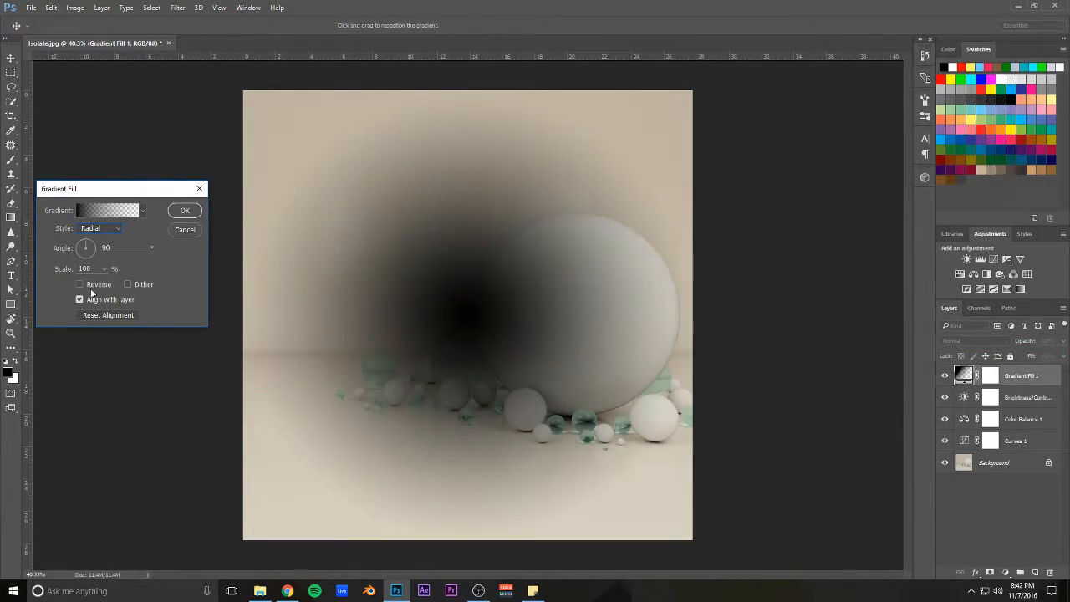
{"action": "left_click", "coordinate": [80, 284]}
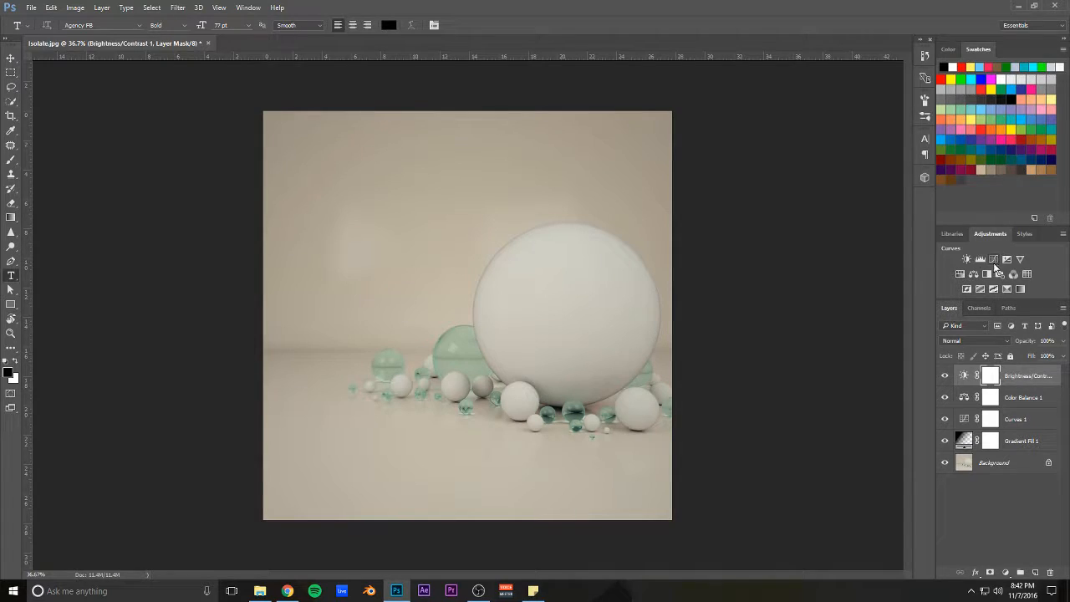
{"action": "left_click", "coordinate": [993, 260]}
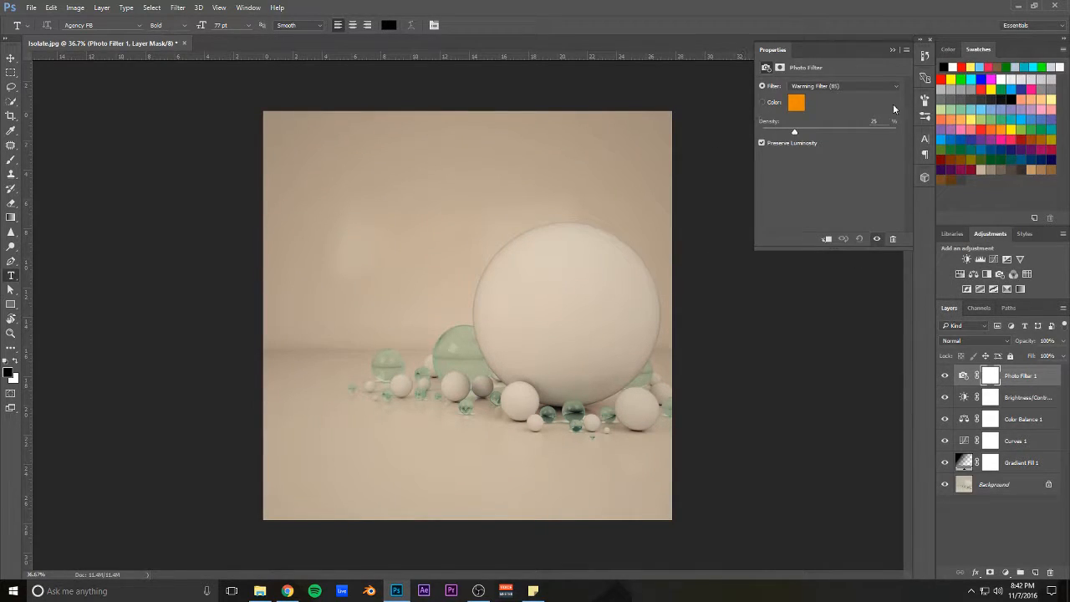
{"action": "left_click_drag", "start_coordinate": [794, 131], "coordinate": [775, 131]}
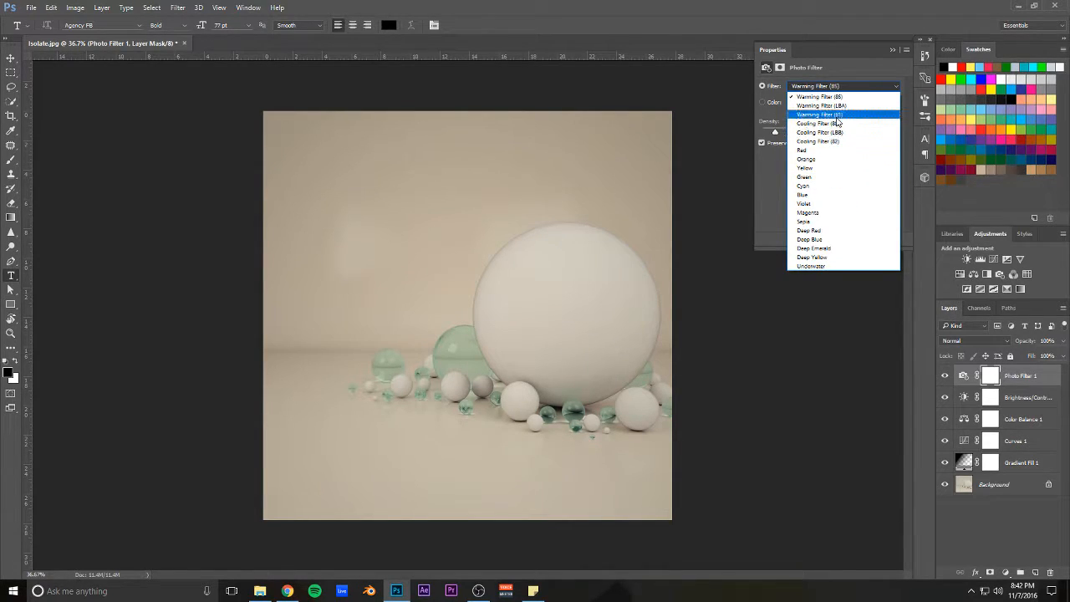
{"action": "left_click", "coordinate": [819, 123]}
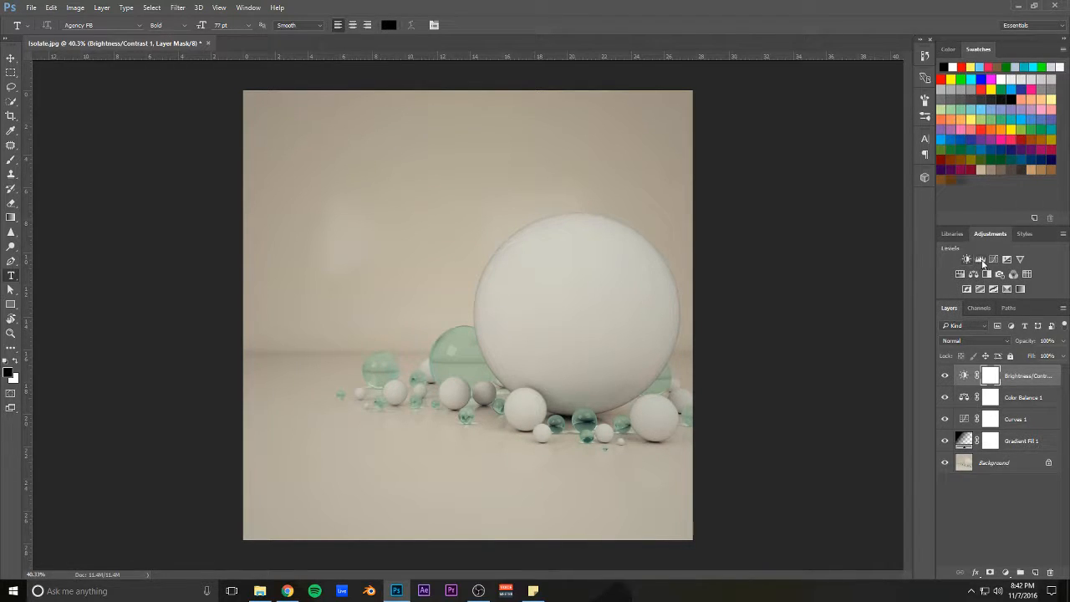
Add a Levels layer with input levels 29 / 1.11 / 255 and close its panel.
{"action": "left_click", "coordinate": [967, 259]}
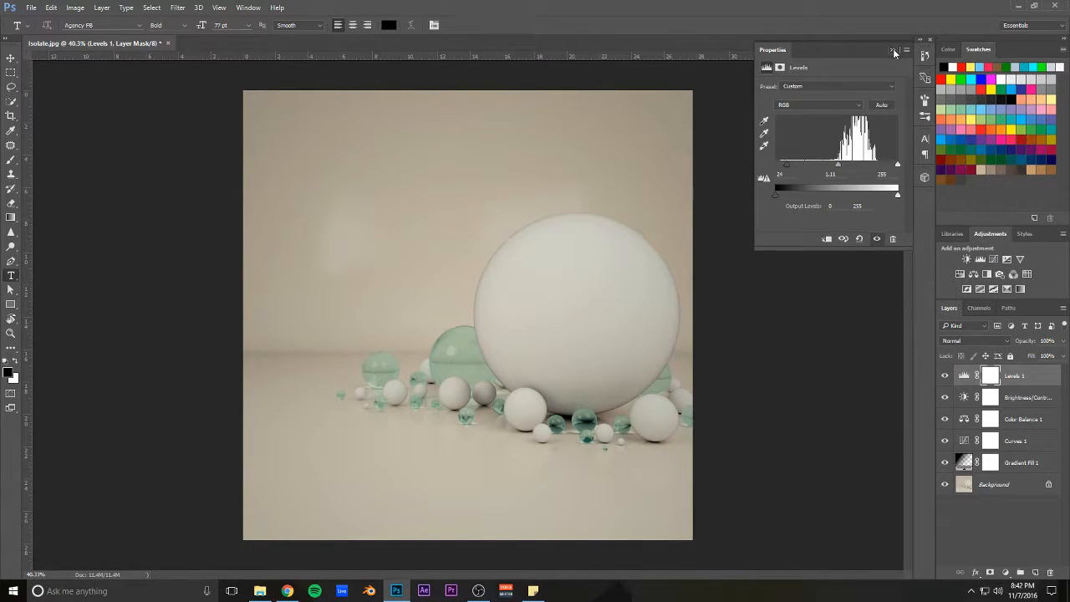
{"action": "left_click", "coordinate": [31, 7]}
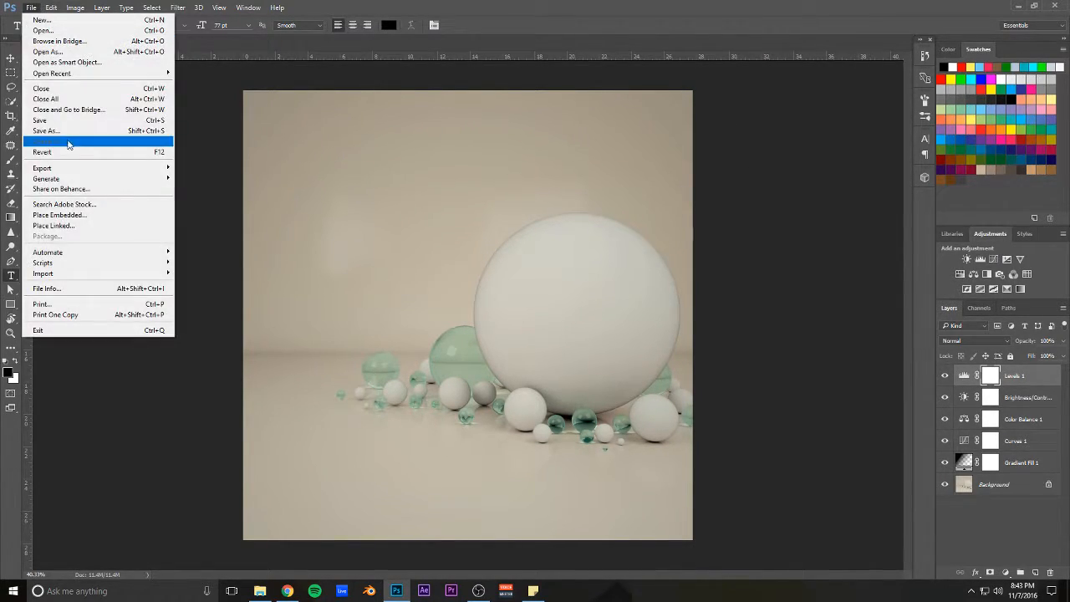
Save as IsolateTutorial.jpg, JPEG, in Pictures > Photoshop > 2016November at quality 12.
{"action": "left_click", "coordinate": [46, 131]}
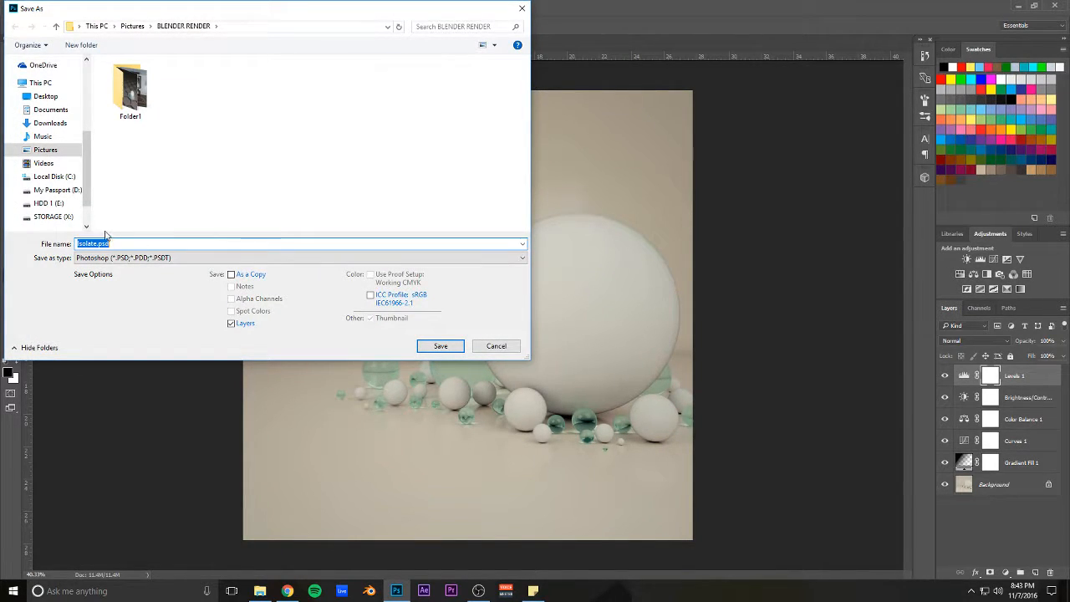
{"action": "left_click", "coordinate": [132, 26]}
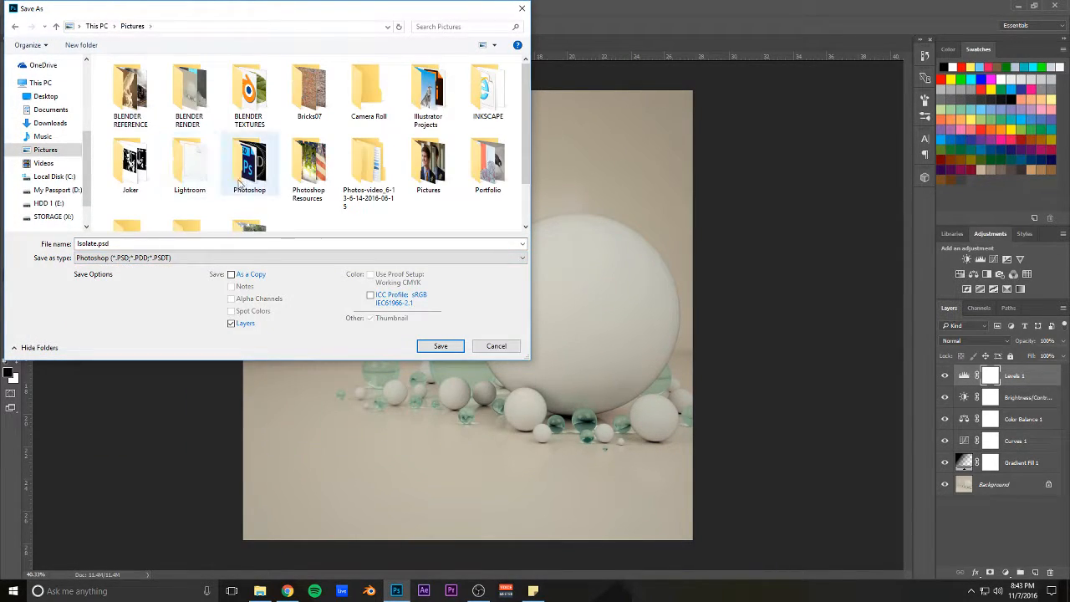
{"action": "double_click", "coordinate": [249, 159]}
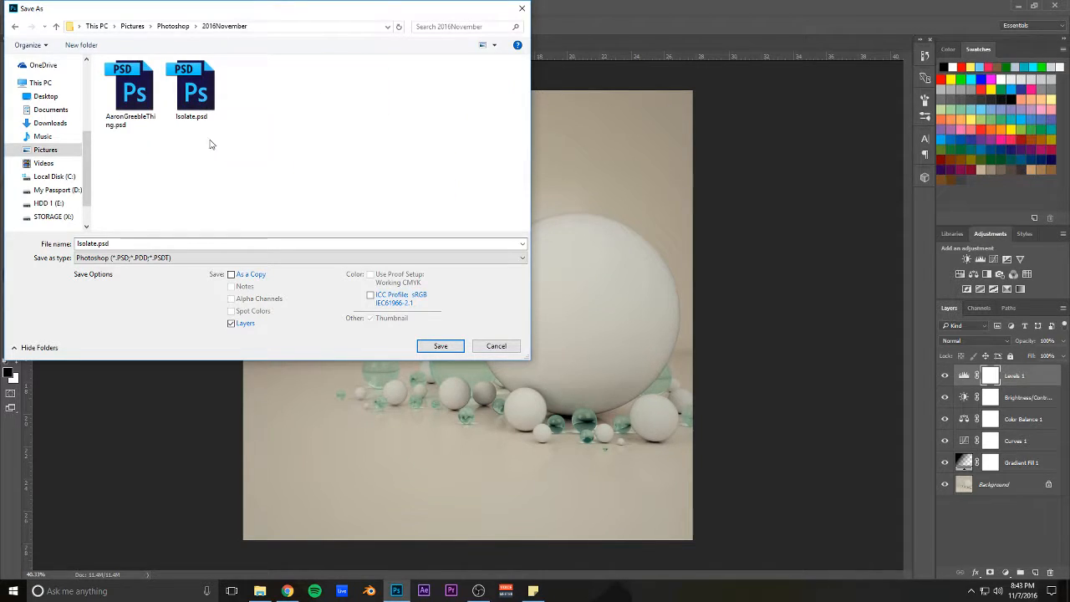
{"action": "left_click", "coordinate": [301, 257]}
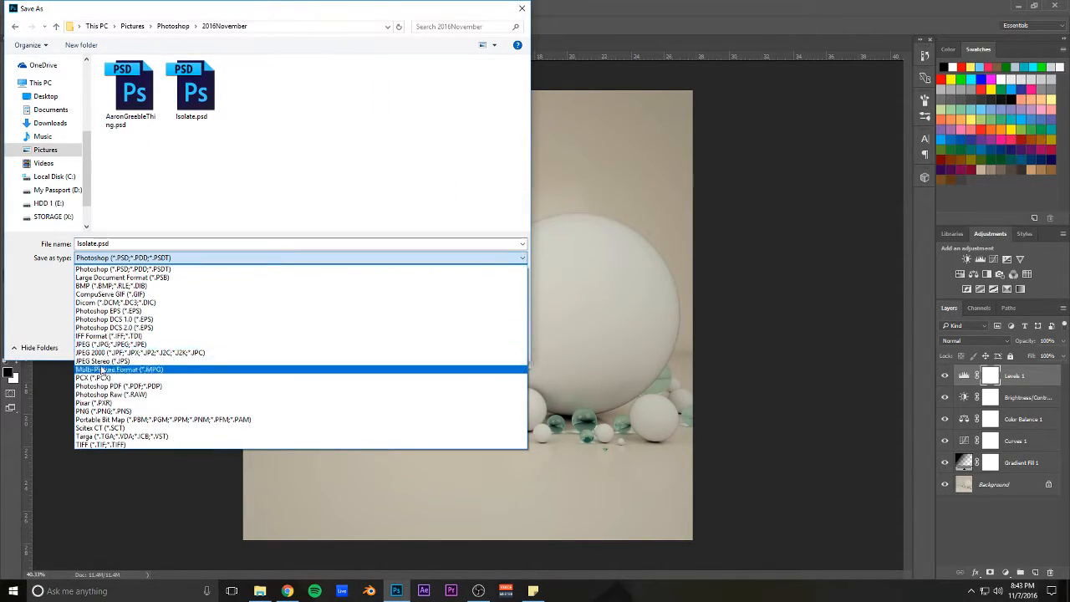
{"action": "left_click", "coordinate": [110, 345]}
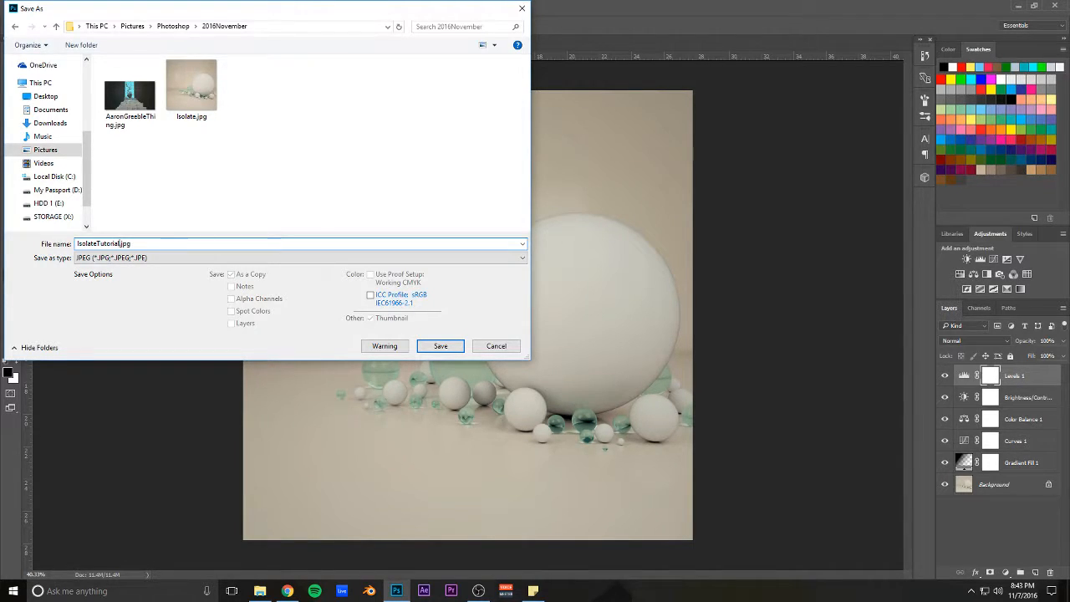
{"action": "left_click", "coordinate": [439, 346]}
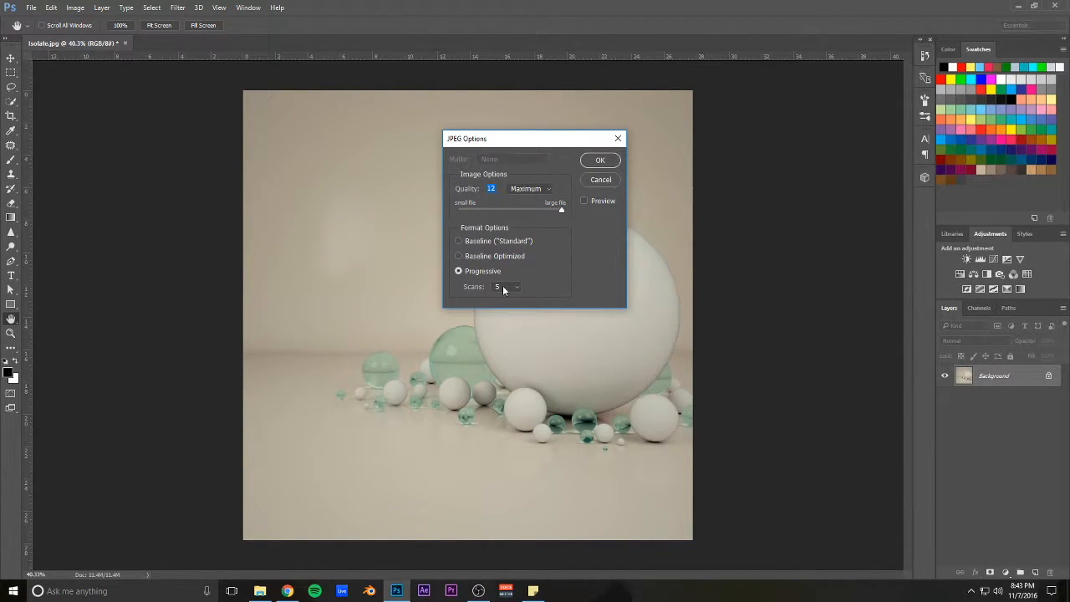
{"action": "left_click", "coordinate": [600, 159]}
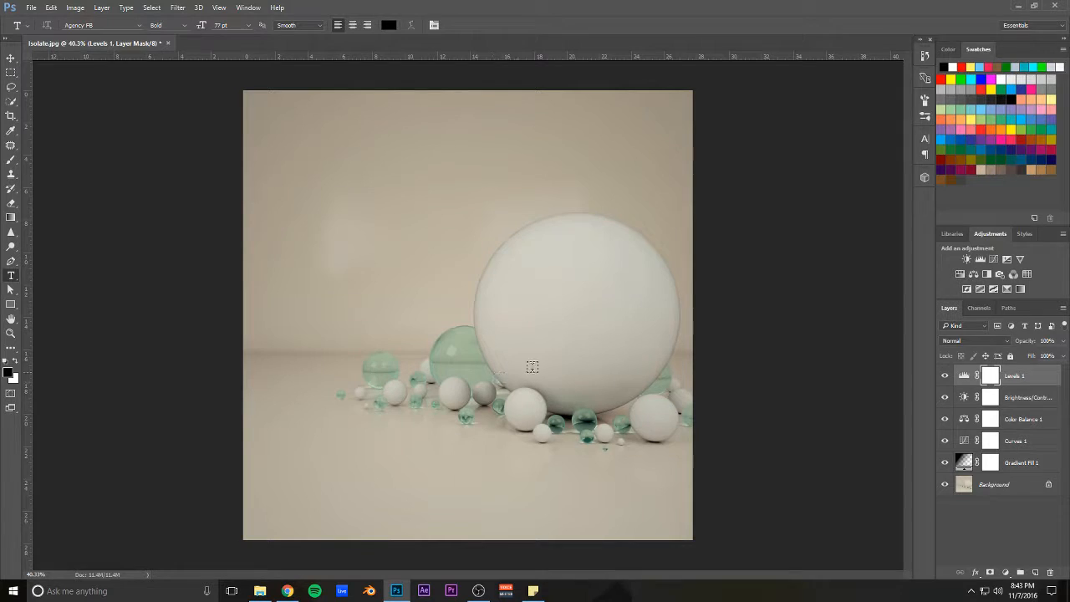
Solo the Levels, Background, then Brightness/Contrast layers to compare their effects.
{"action": "left_click", "coordinate": [946, 485]}
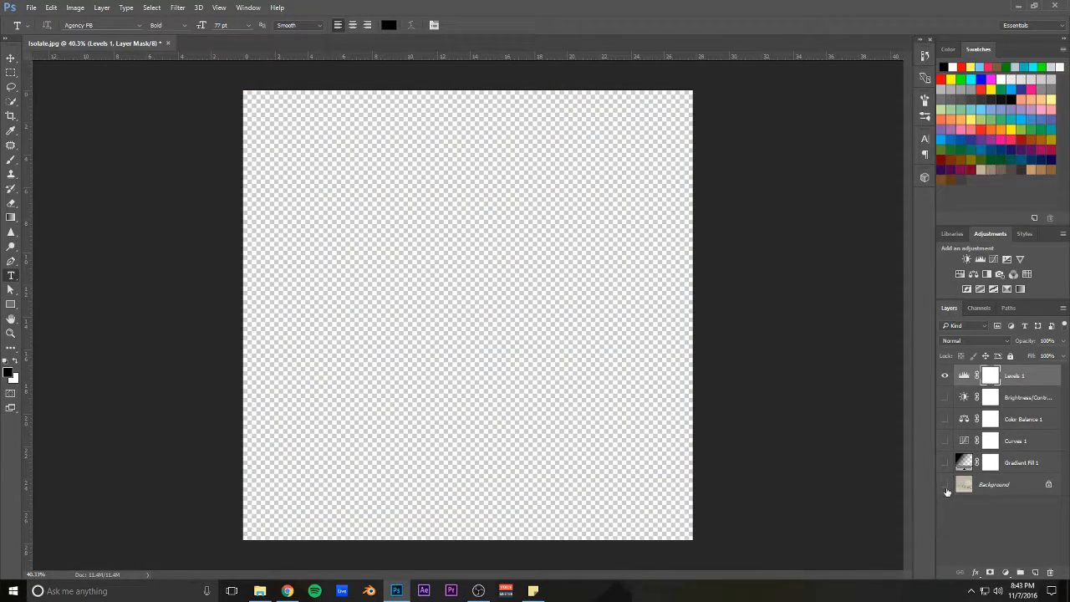
{"action": "left_click", "coordinate": [945, 485]}
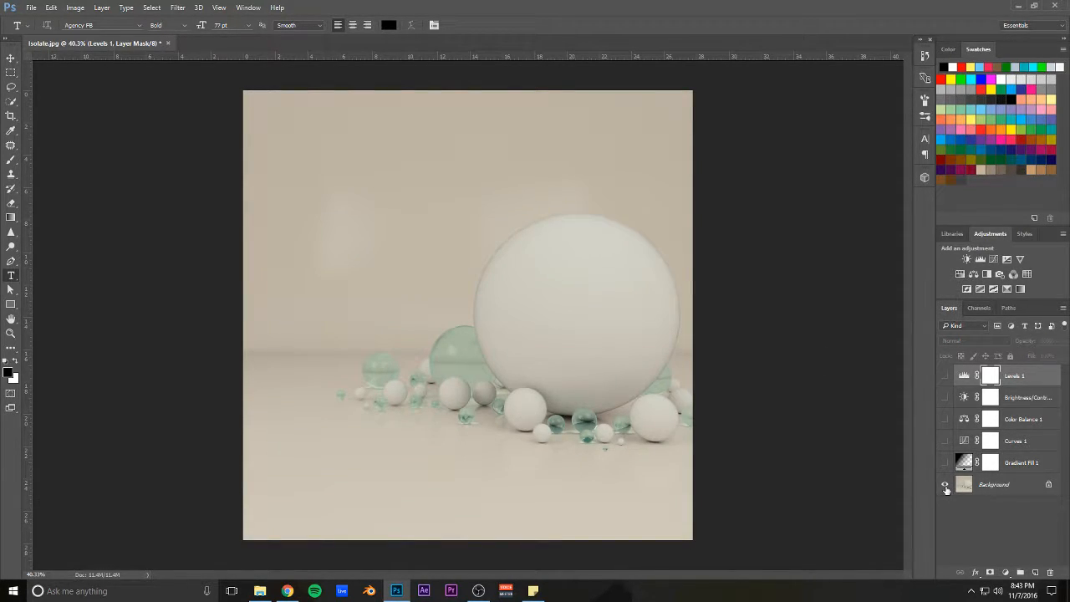
{"action": "left_click", "coordinate": [945, 485]}
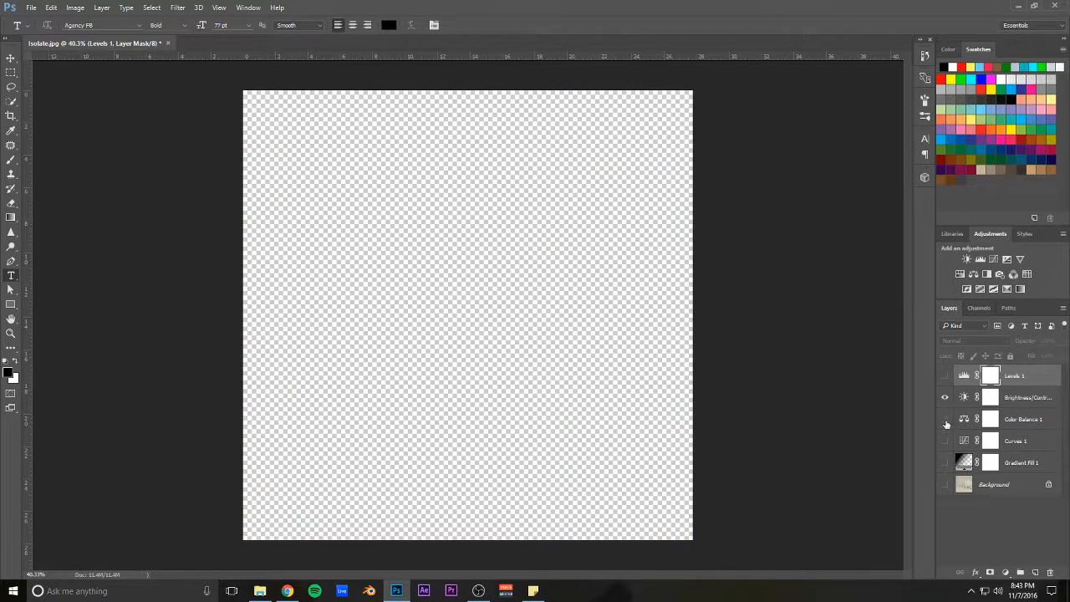